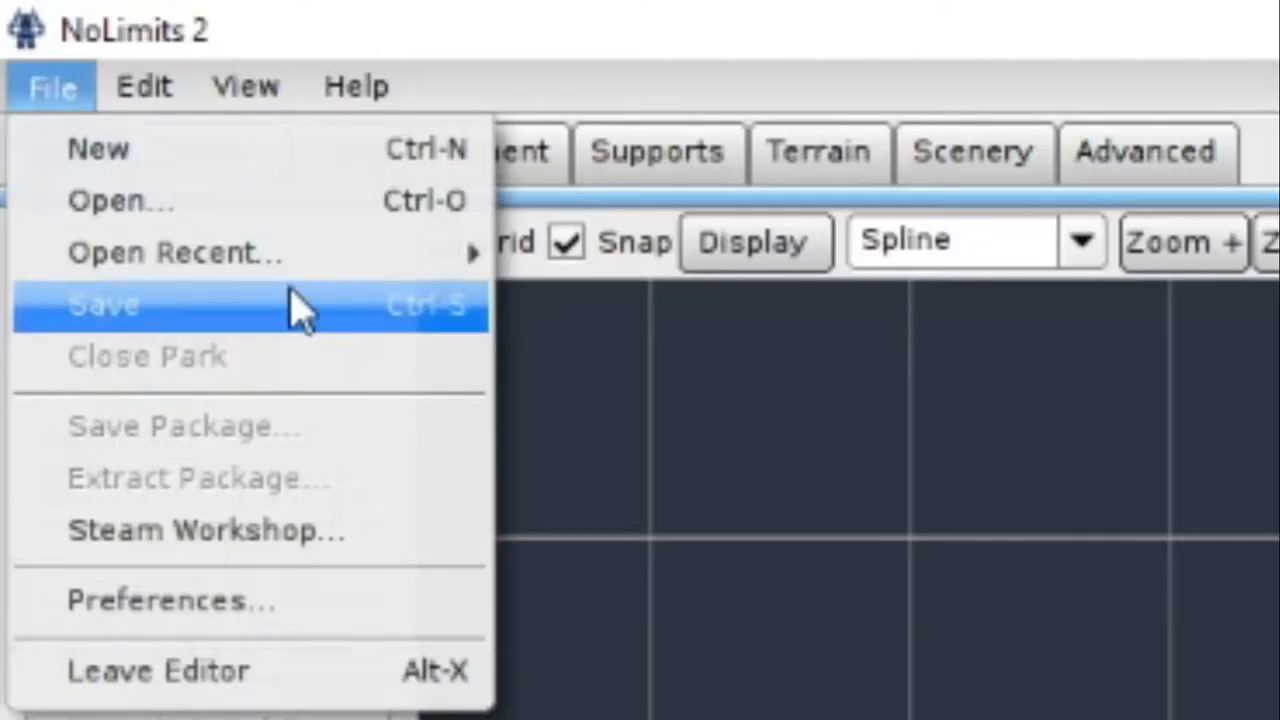
Start a new park and begin typing its name, 'NinjaWor' so far
{"action": "left_click", "coordinate": [98, 148]}
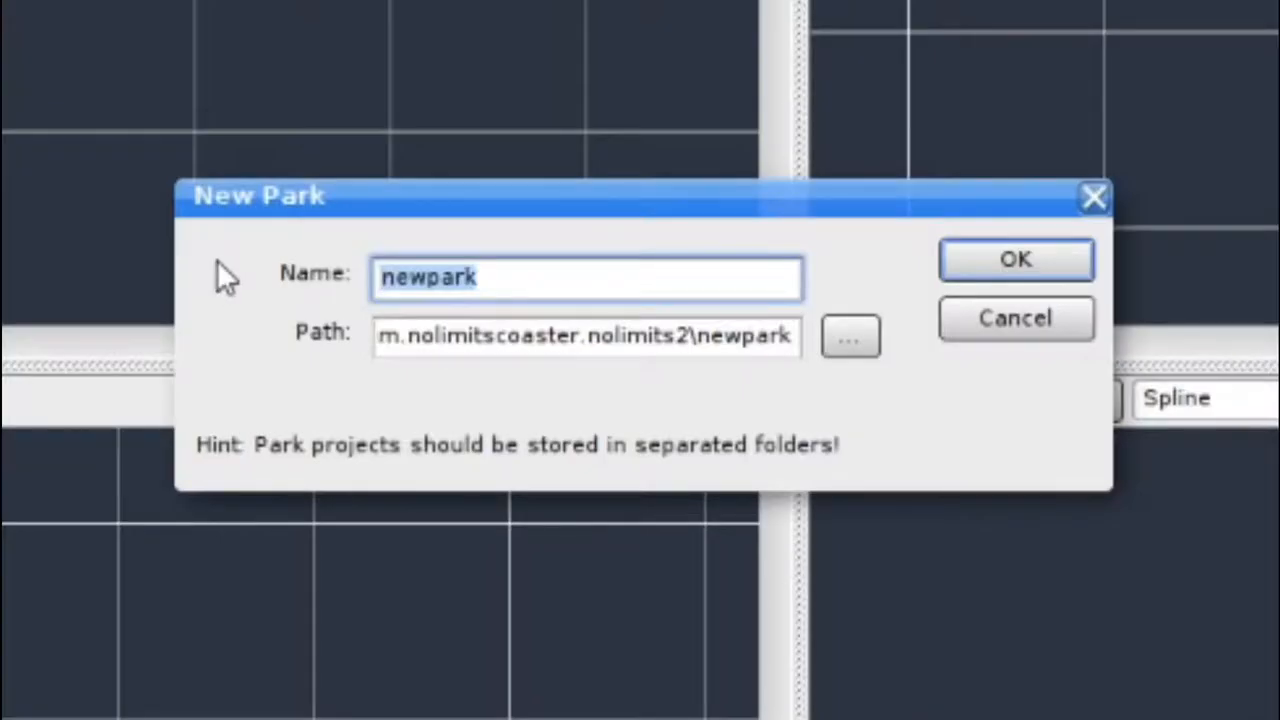
{"action": "type", "text": "N"}
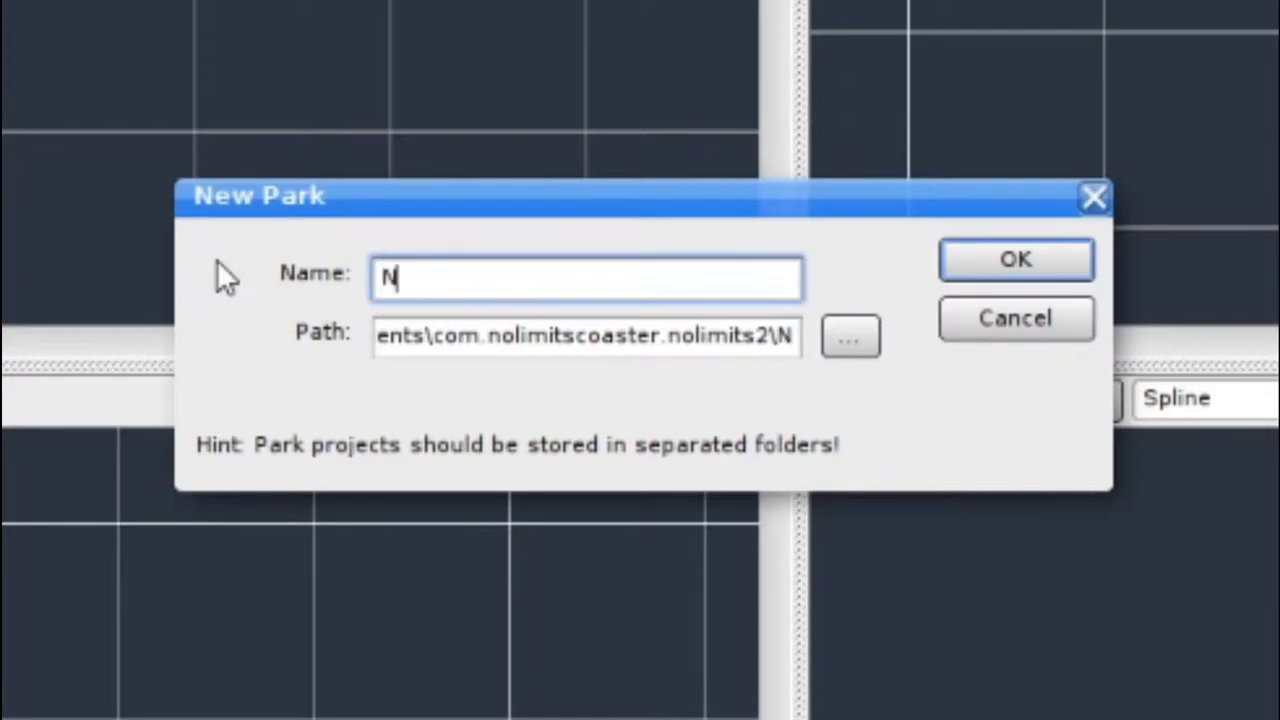
{"action": "type", "text": "injaLa"}
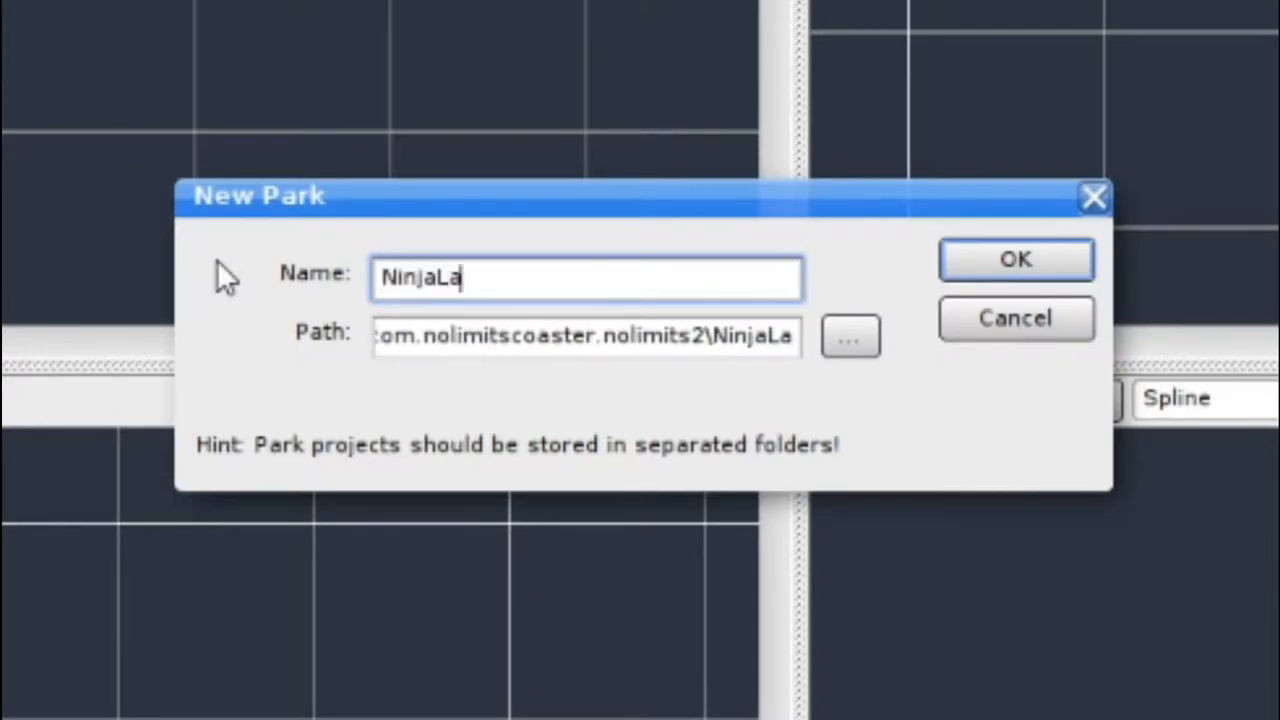
{"action": "type", "text": "Wor"}
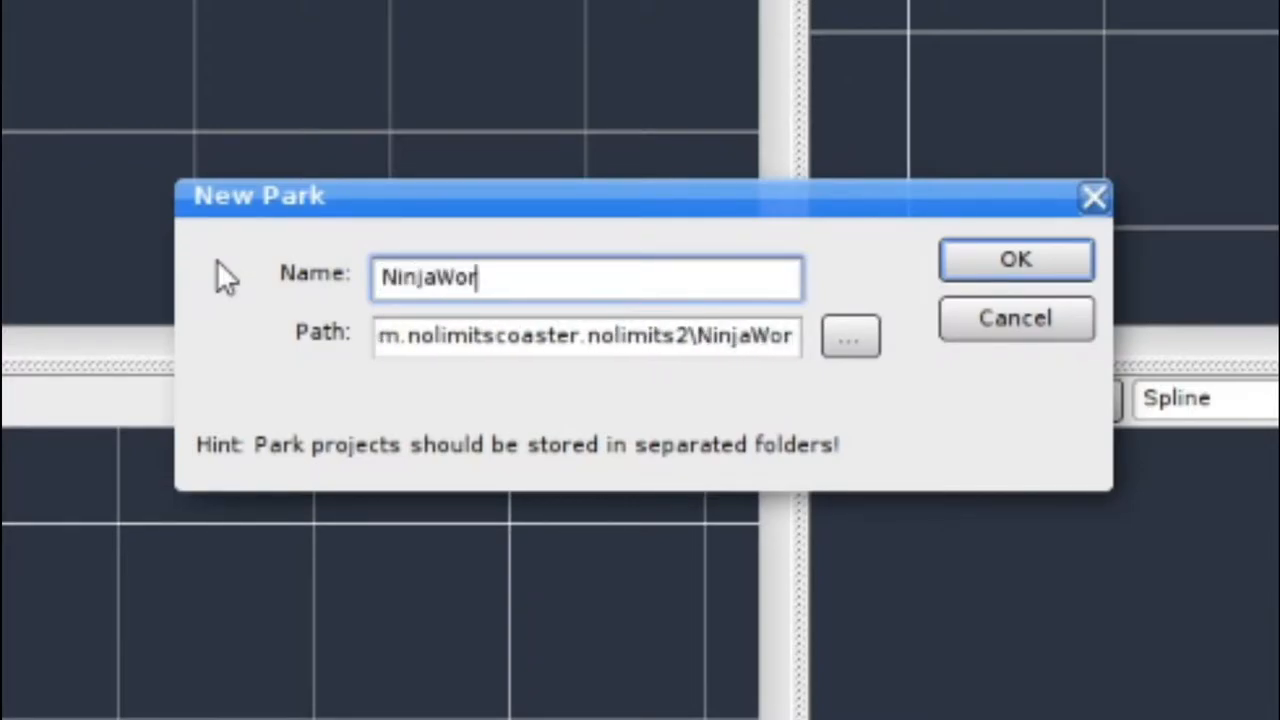
Confirm the park as 'Ninja World' and add a coaster named 'The Blevinator'
{"action": "left_click", "coordinate": [1015, 259]}
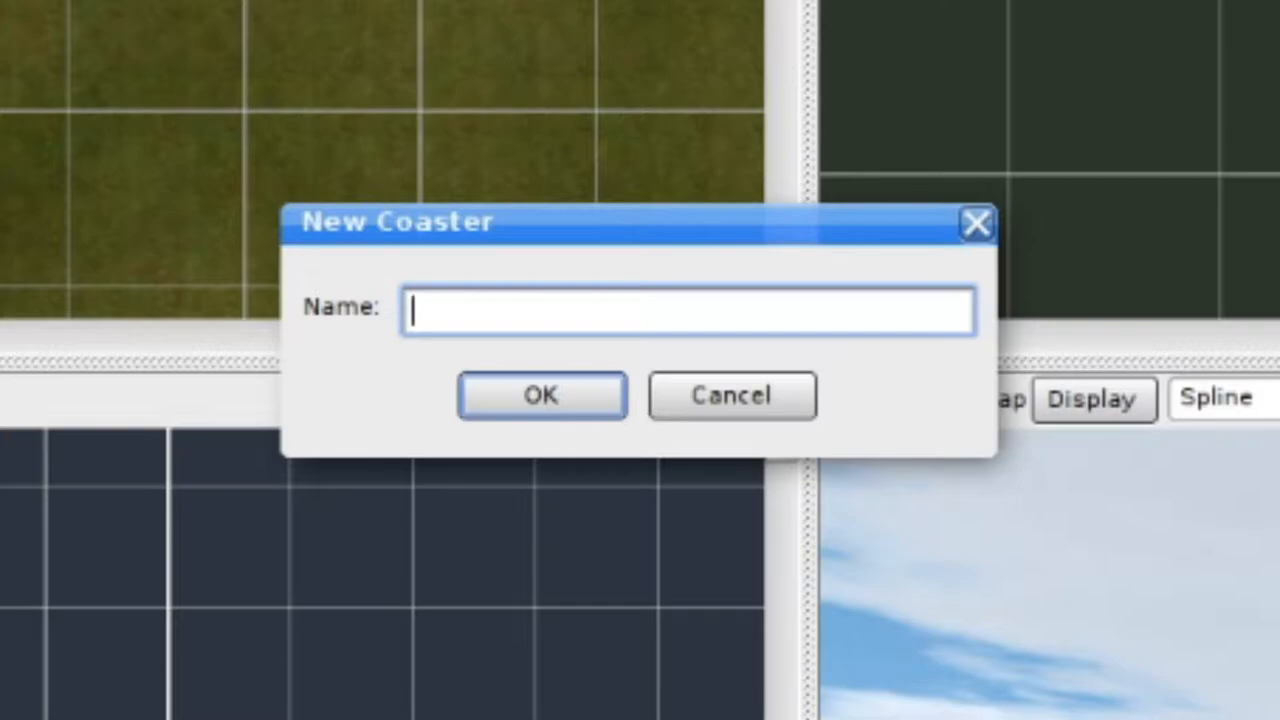
{"action": "type", "text": "The Blevinator"}
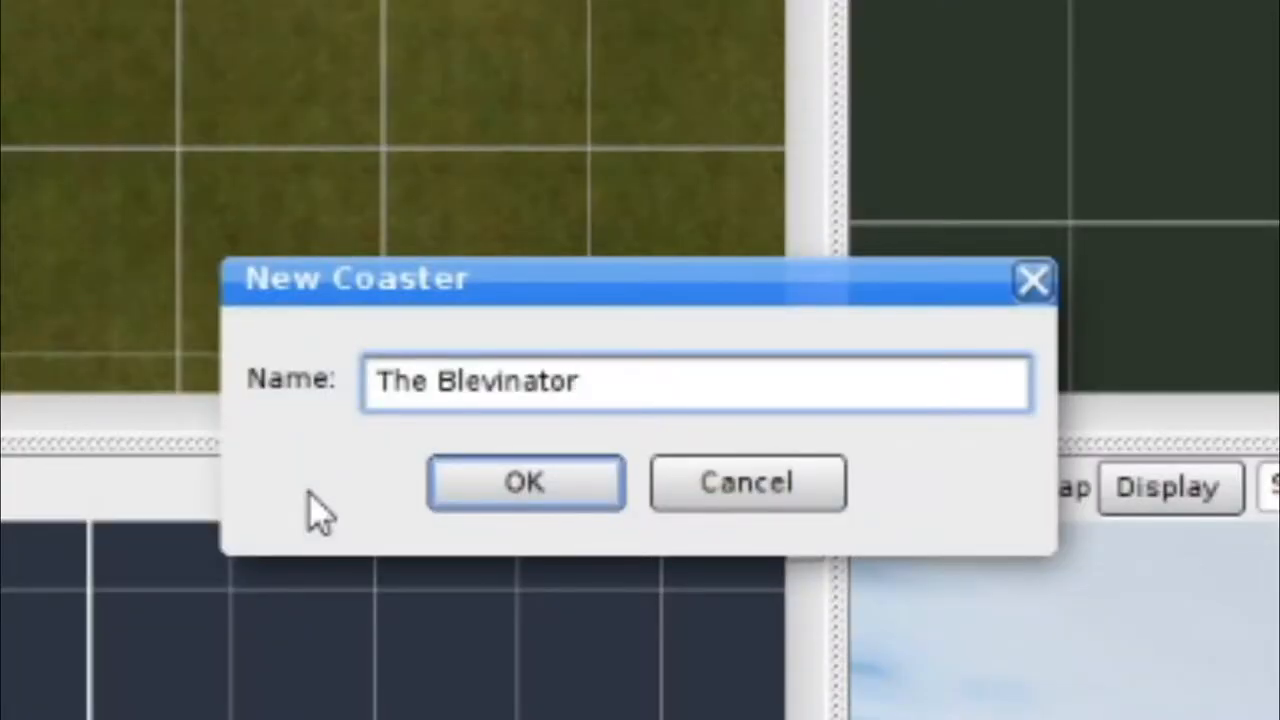
{"action": "left_click", "coordinate": [525, 481]}
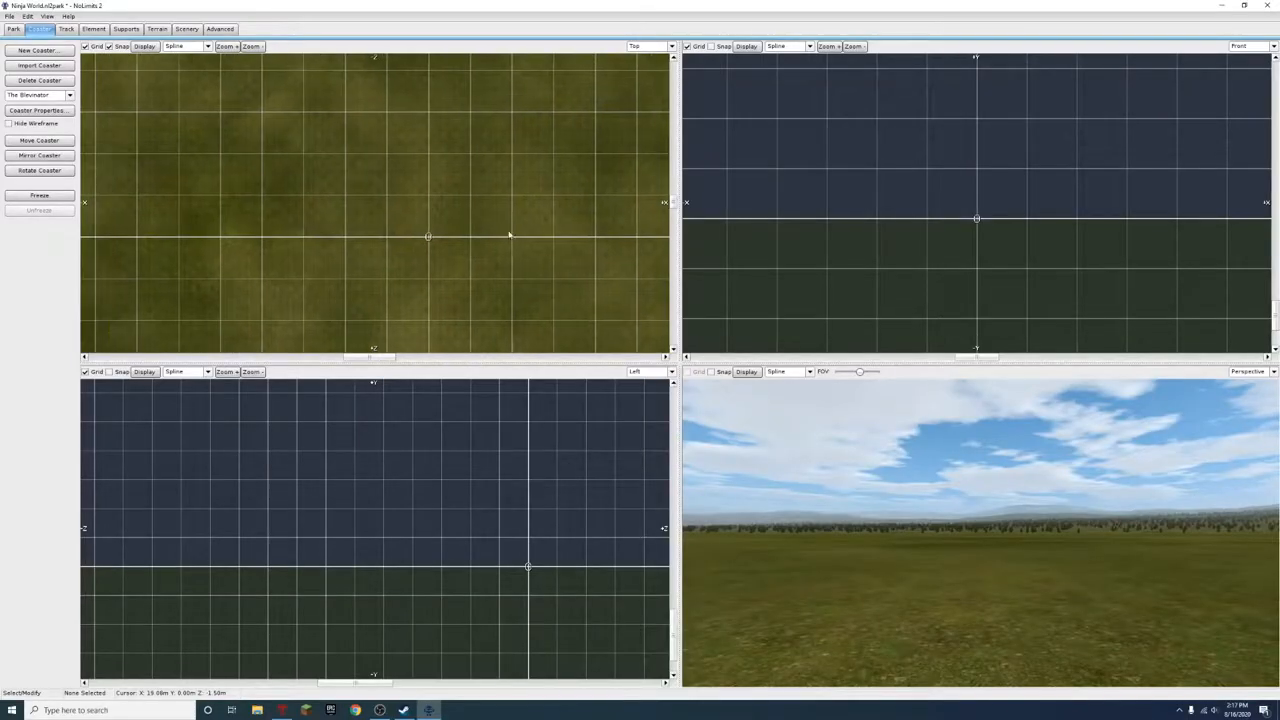
Color The Blevinator with blue rails, spine and seats and yellow cars, ties and harnesses
{"action": "left_click", "coordinate": [39, 110]}
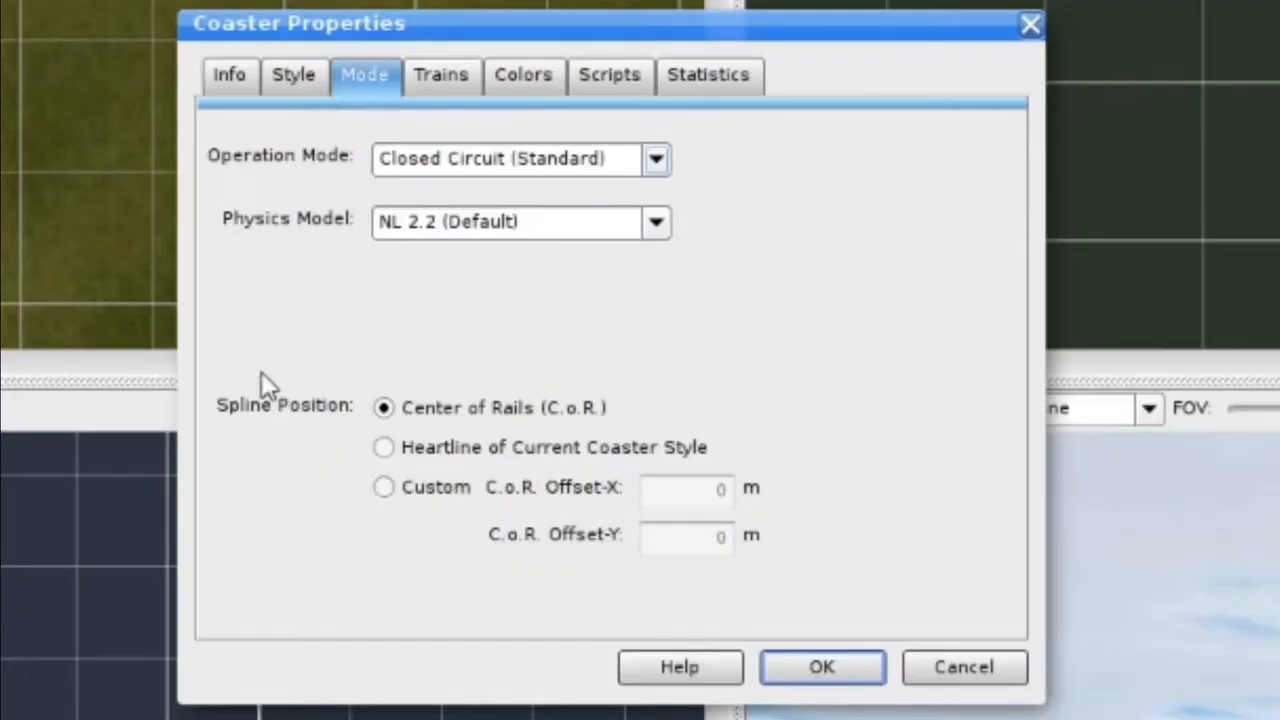
{"action": "left_click", "coordinate": [440, 74]}
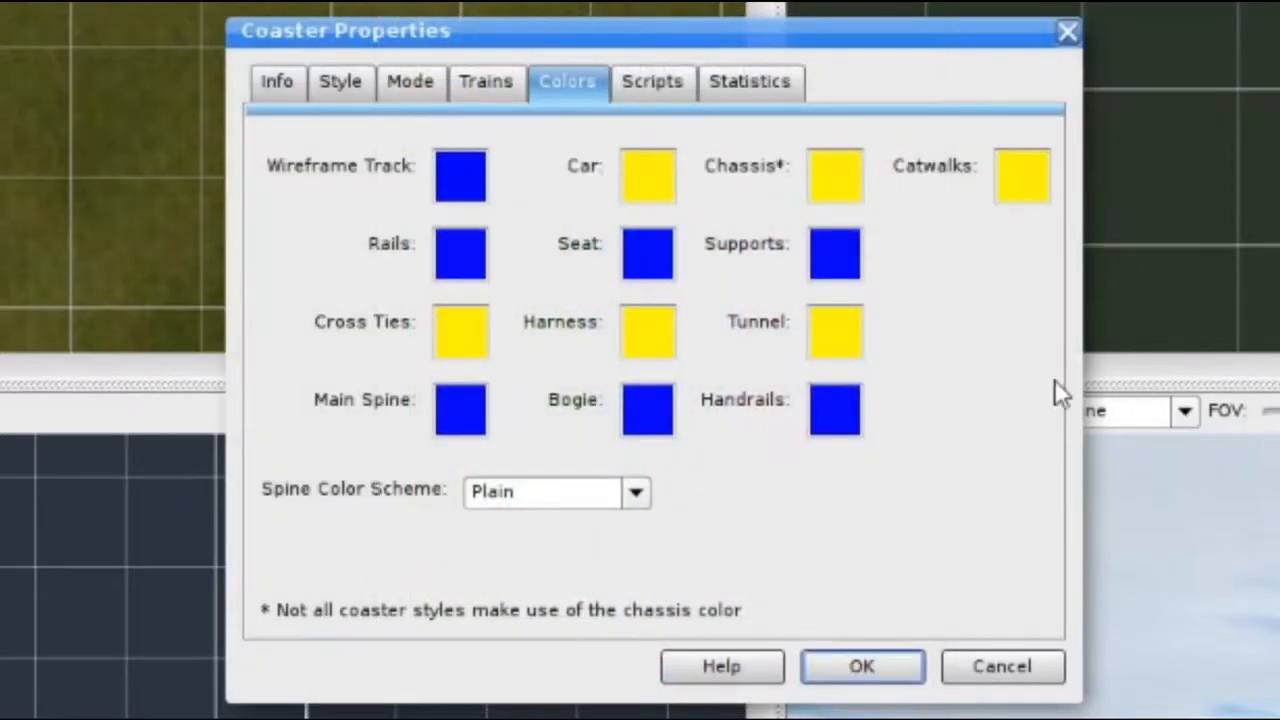
{"action": "left_click", "coordinate": [861, 666]}
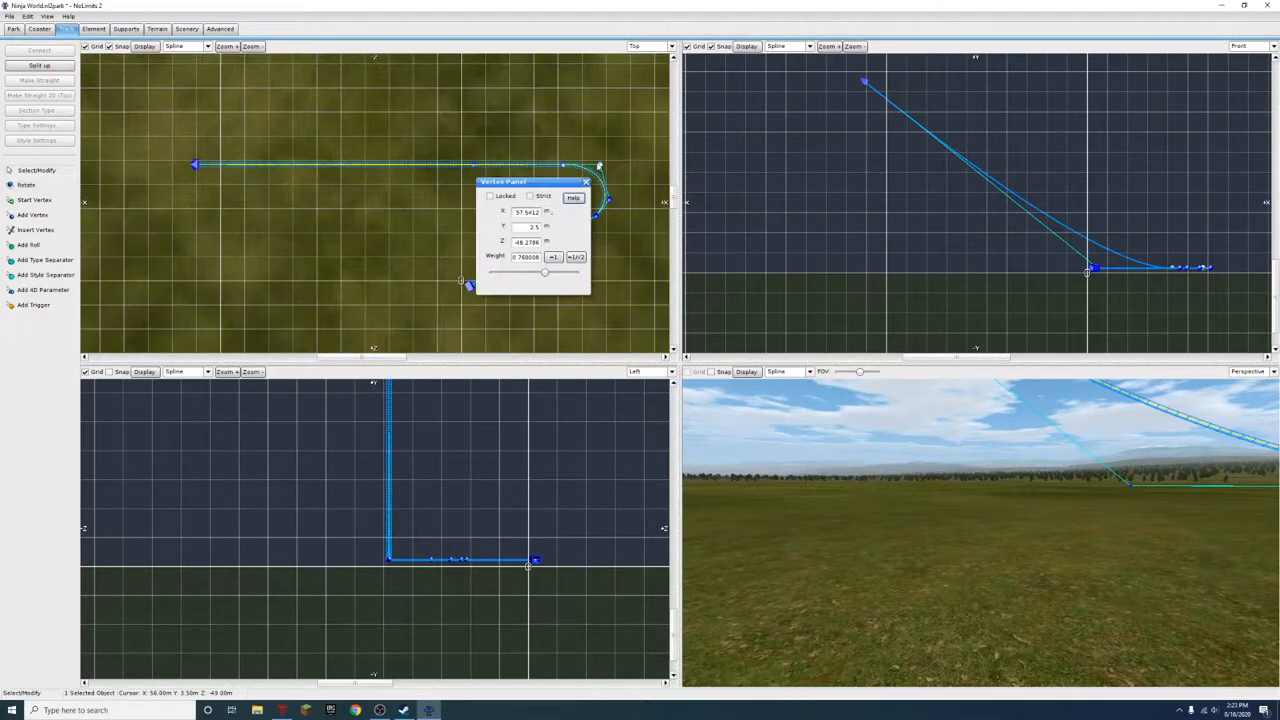
Edit a track vertex from its context menu to shorten the opening straight
{"action": "right_click", "coordinate": [375, 160]}
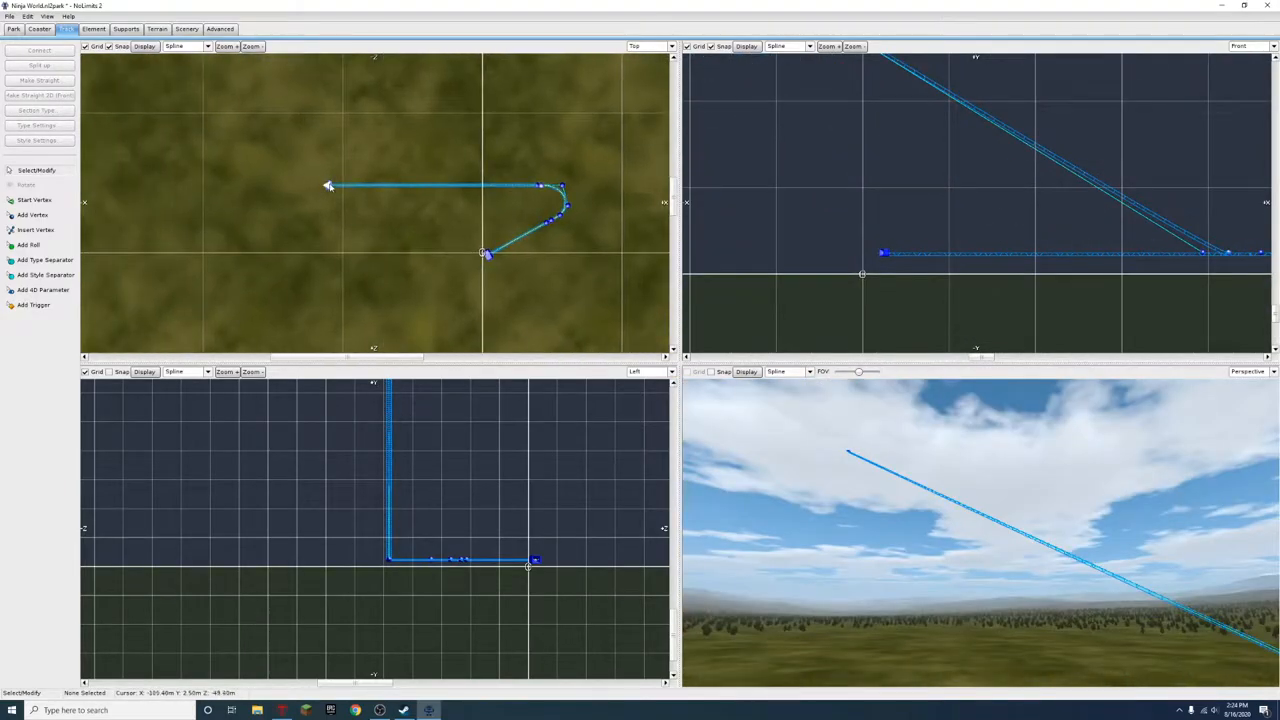
{"action": "left_click", "coordinate": [378, 183]}
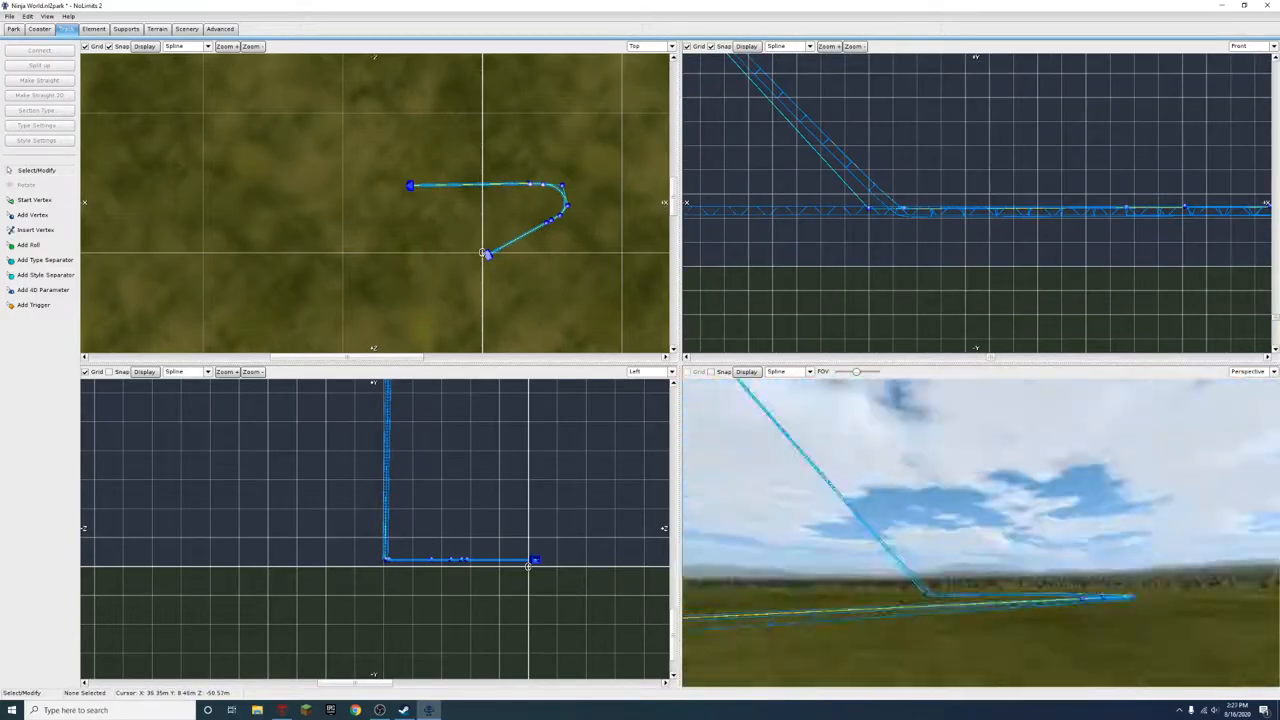
Add a vertex at the incline's top and drag the track into a drop and vertical loop
{"action": "left_click", "coordinate": [32, 214]}
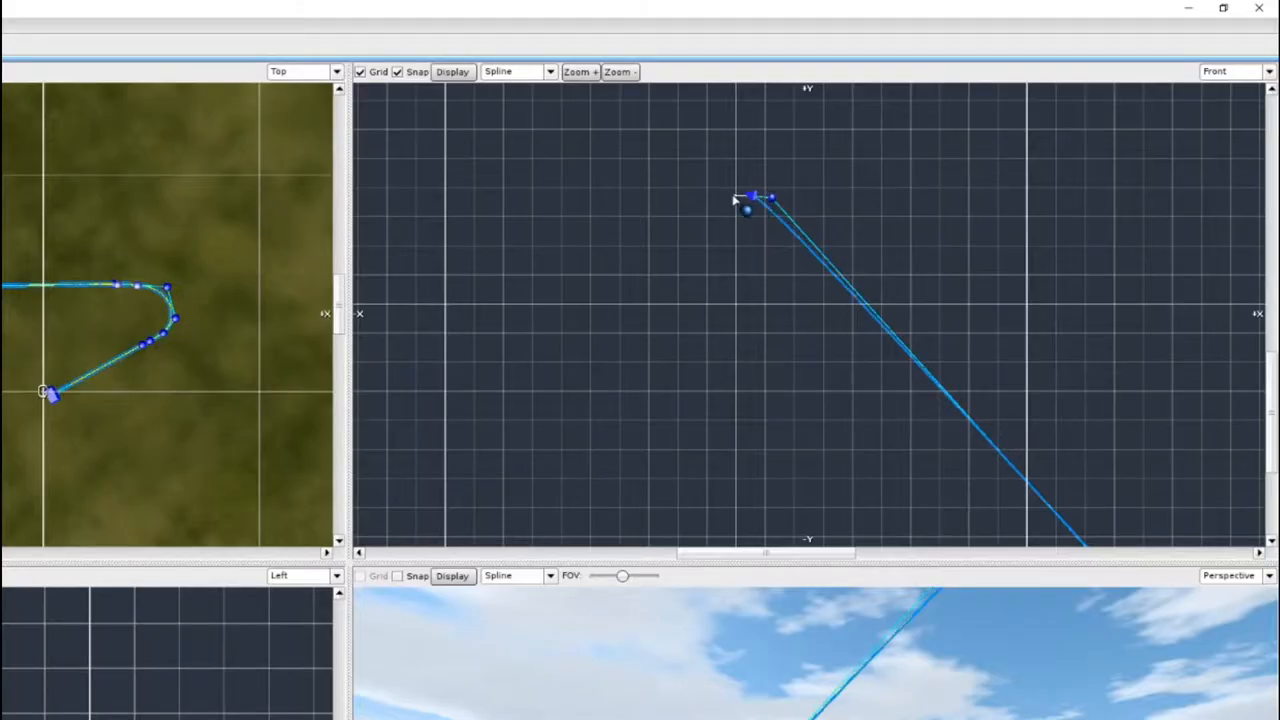
{"action": "left_click_drag", "start_coordinate": [747, 208], "coordinate": [625, 525]}
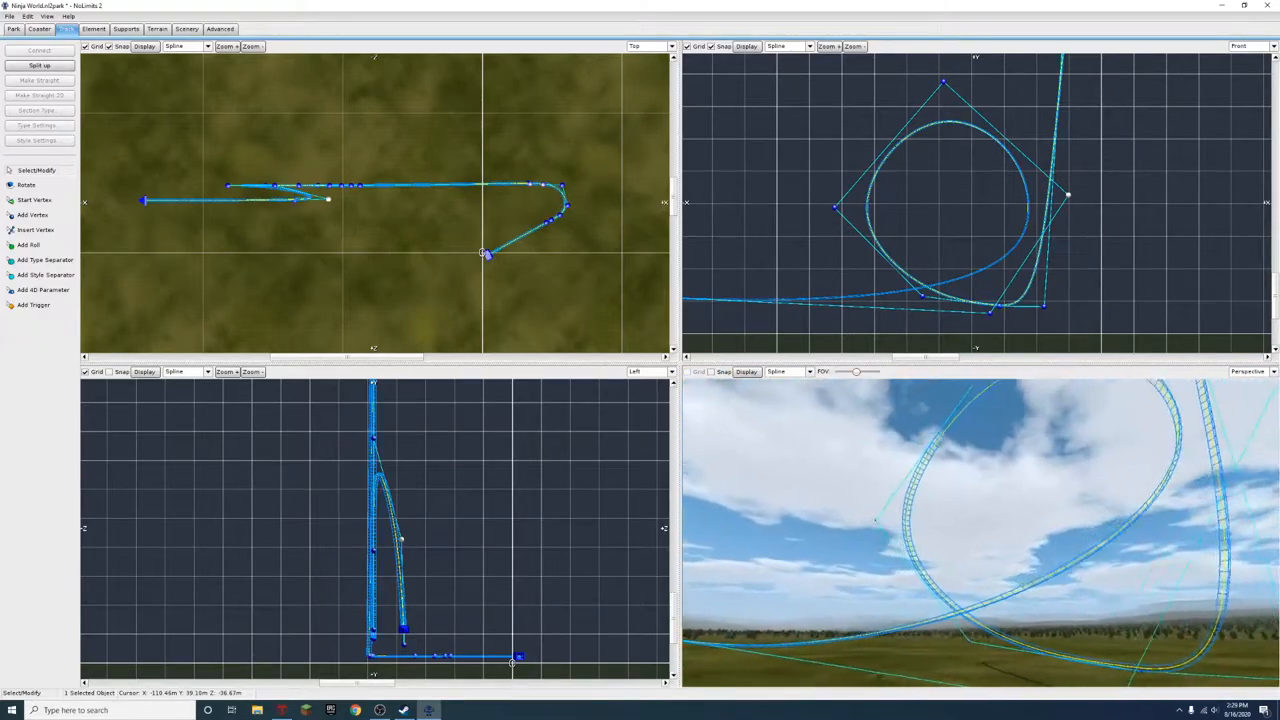
Add a vertex beyond the loop to begin the double circular helix section
{"action": "left_click", "coordinate": [32, 215]}
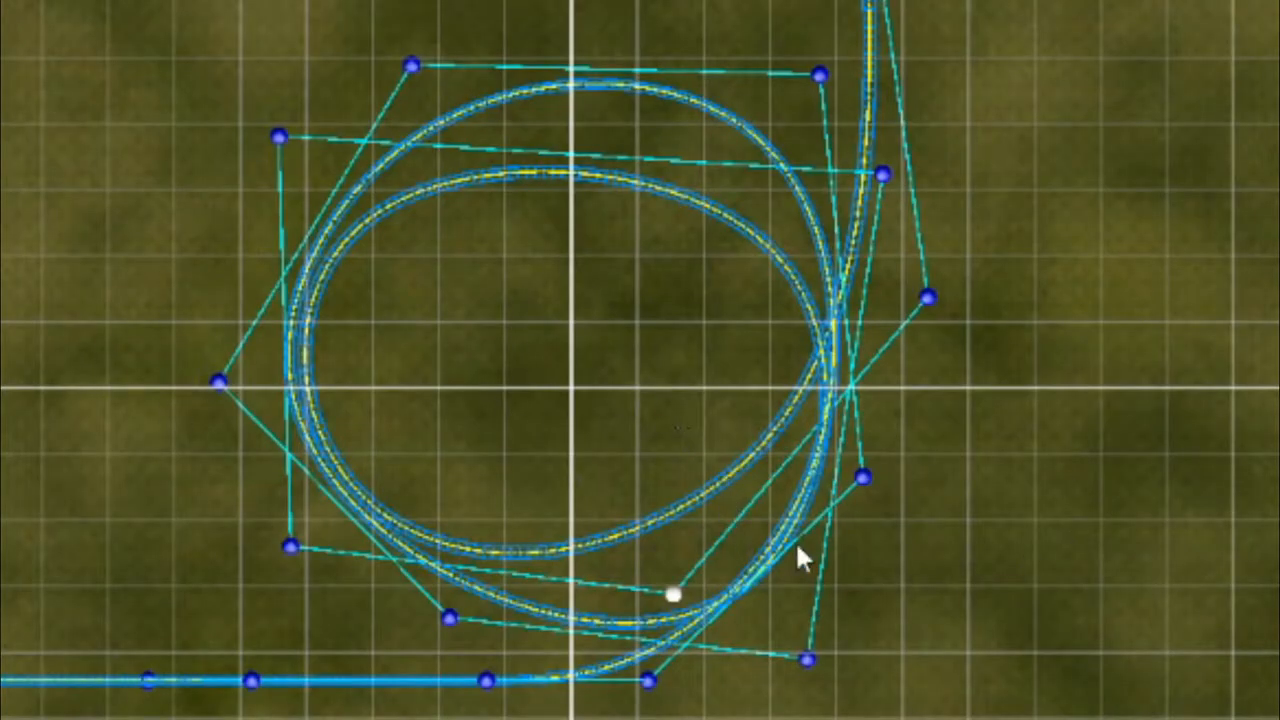
{"action": "mouse_move", "coordinate": [910, 500]}
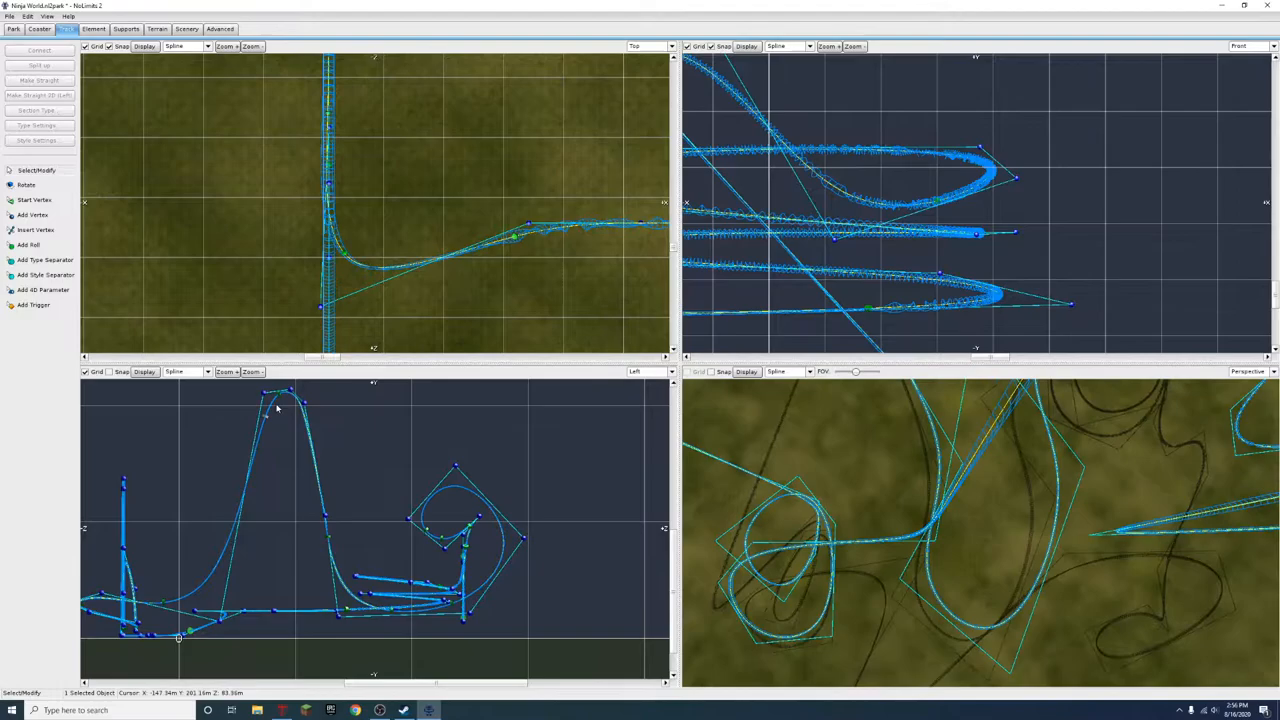
Add a roll point on the track and set its angle to 270°
{"action": "left_click", "coordinate": [31, 244]}
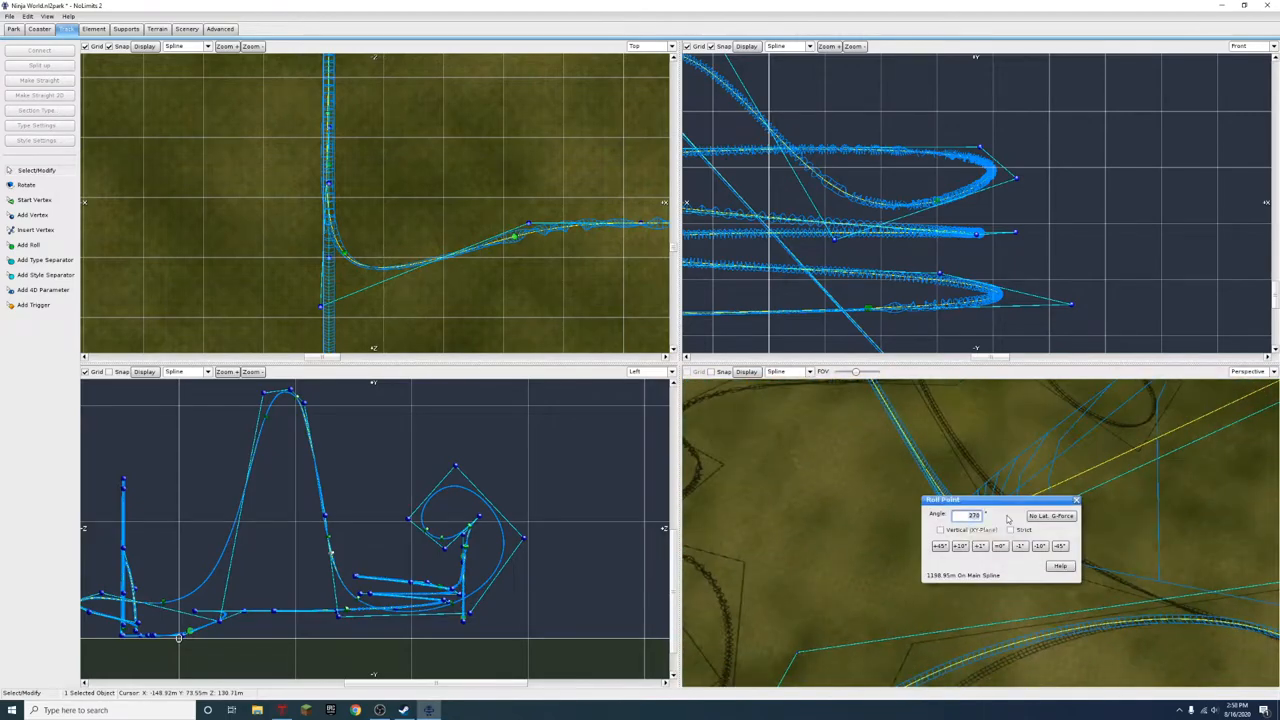
{"action": "left_click", "coordinate": [1077, 500]}
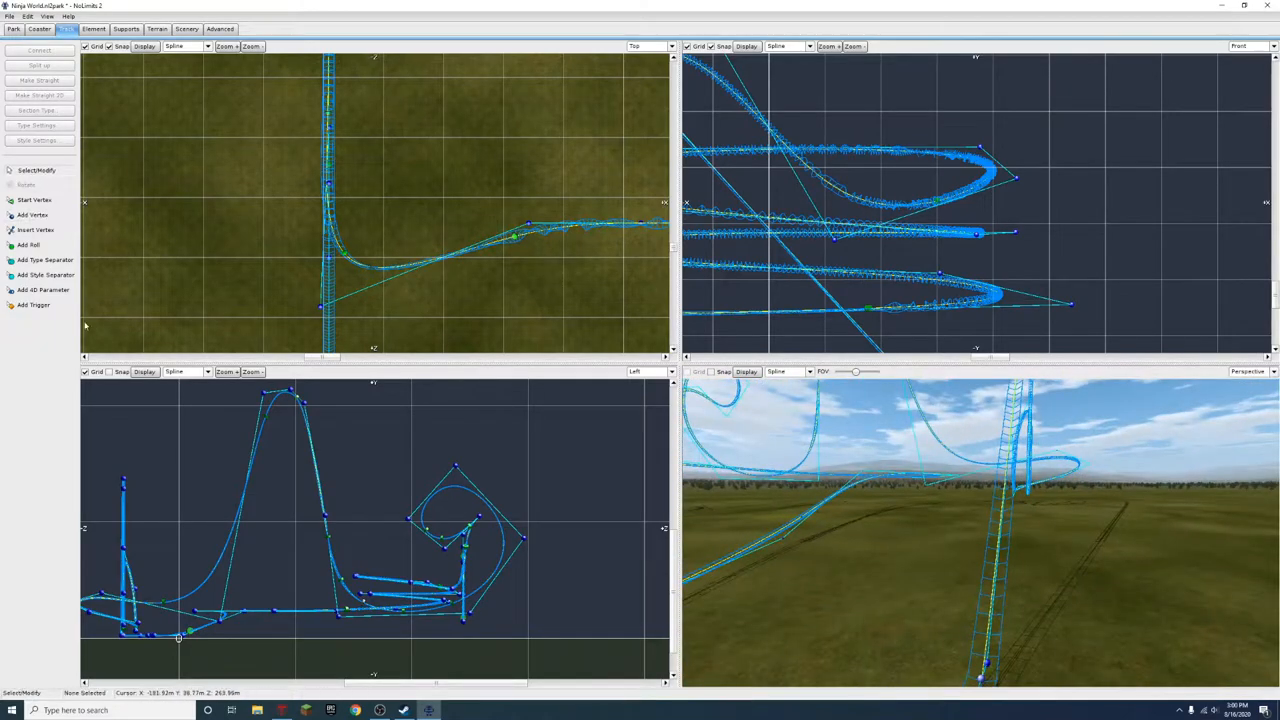
{"action": "left_click", "coordinate": [29, 245]}
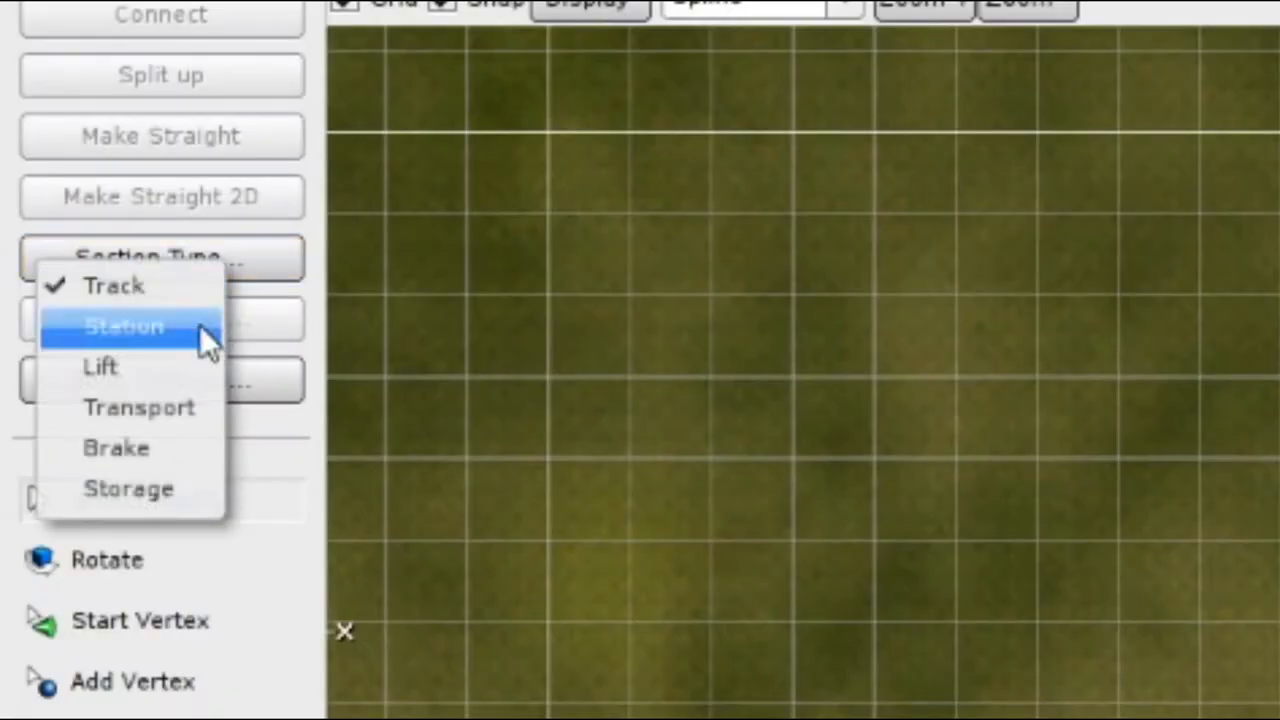
{"action": "mouse_move", "coordinate": [139, 407]}
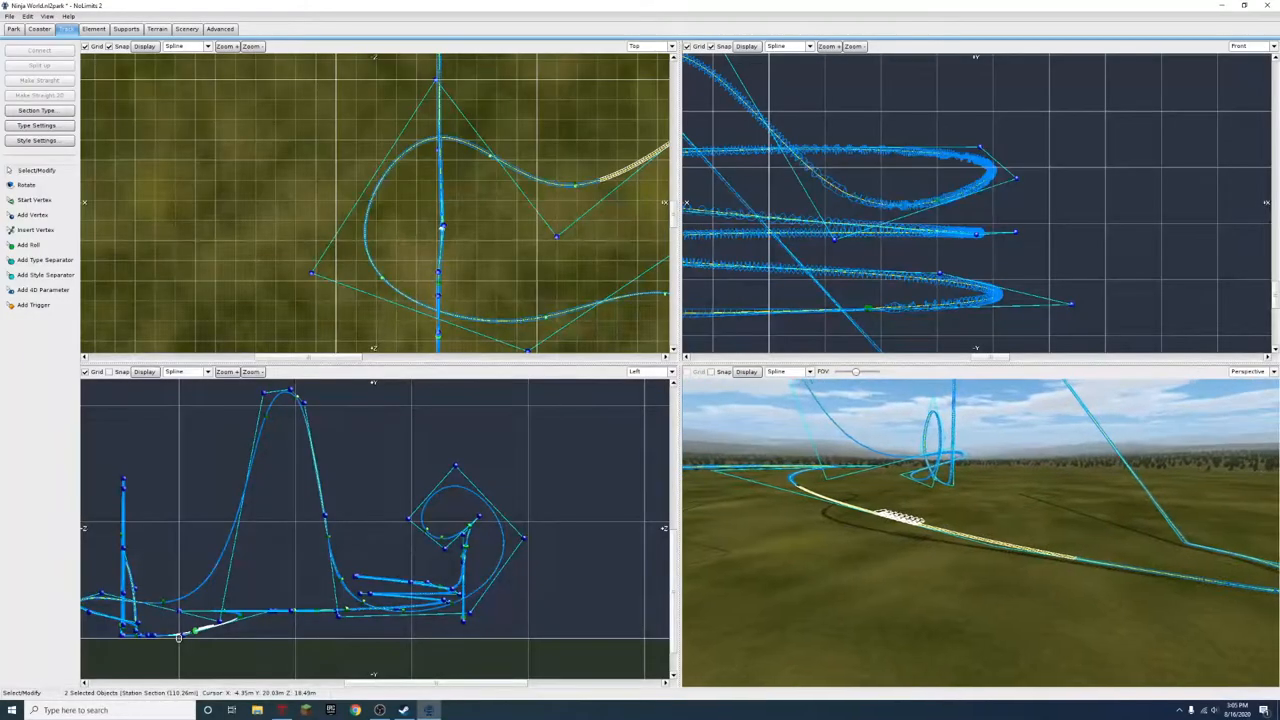
Set The Blevinator to one train of eight cars, parked in the station
{"action": "left_click", "coordinate": [40, 28]}
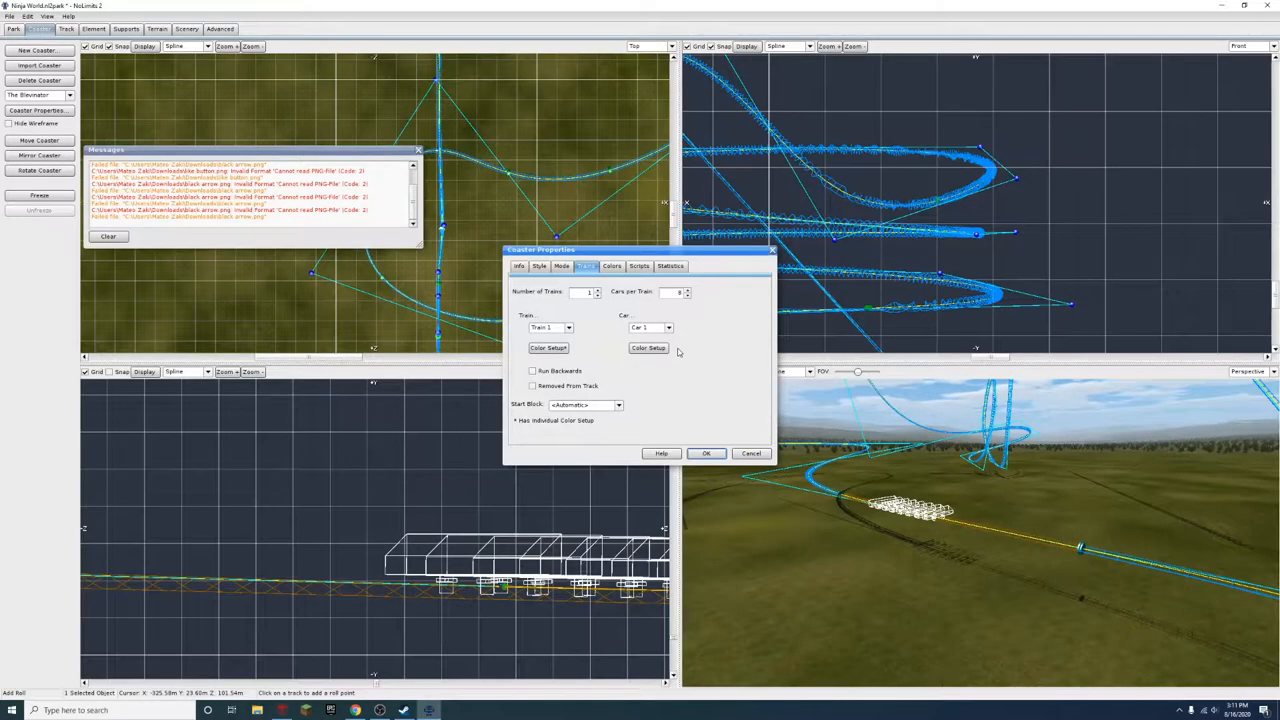
{"action": "left_click", "coordinate": [705, 453]}
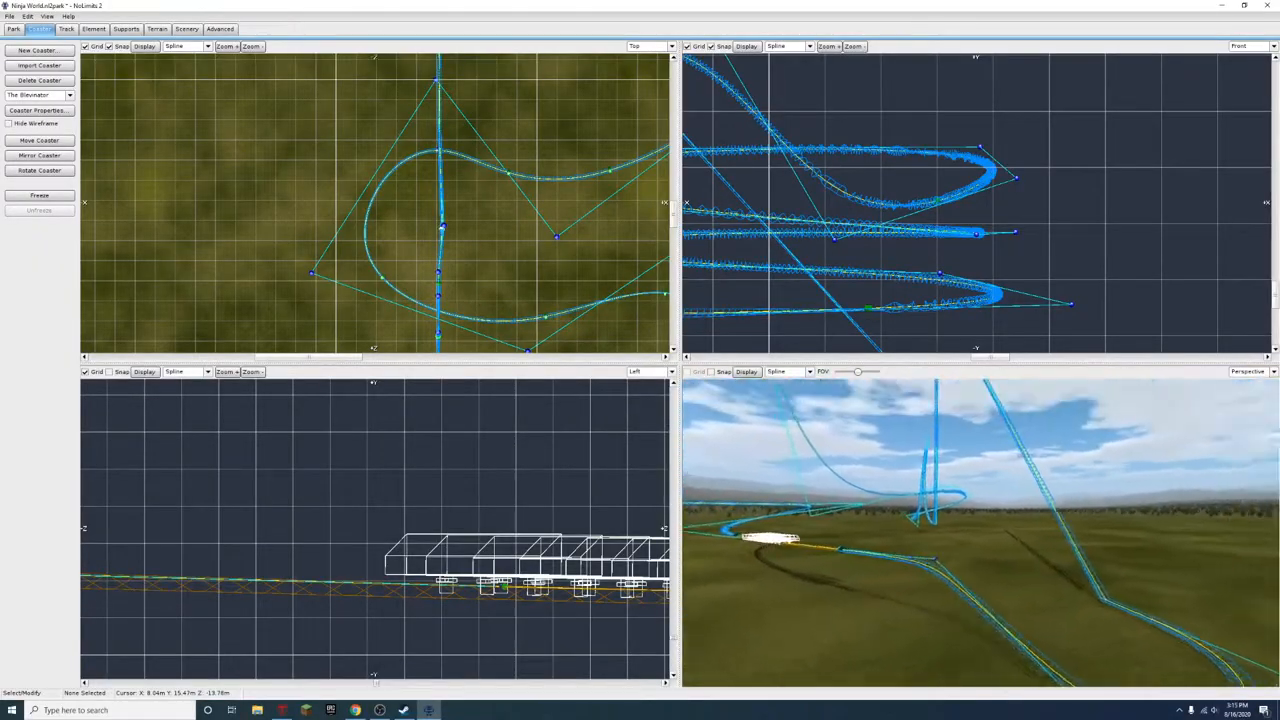
Convert the selected steep incline into a lift section
{"action": "left_click", "coordinate": [67, 28]}
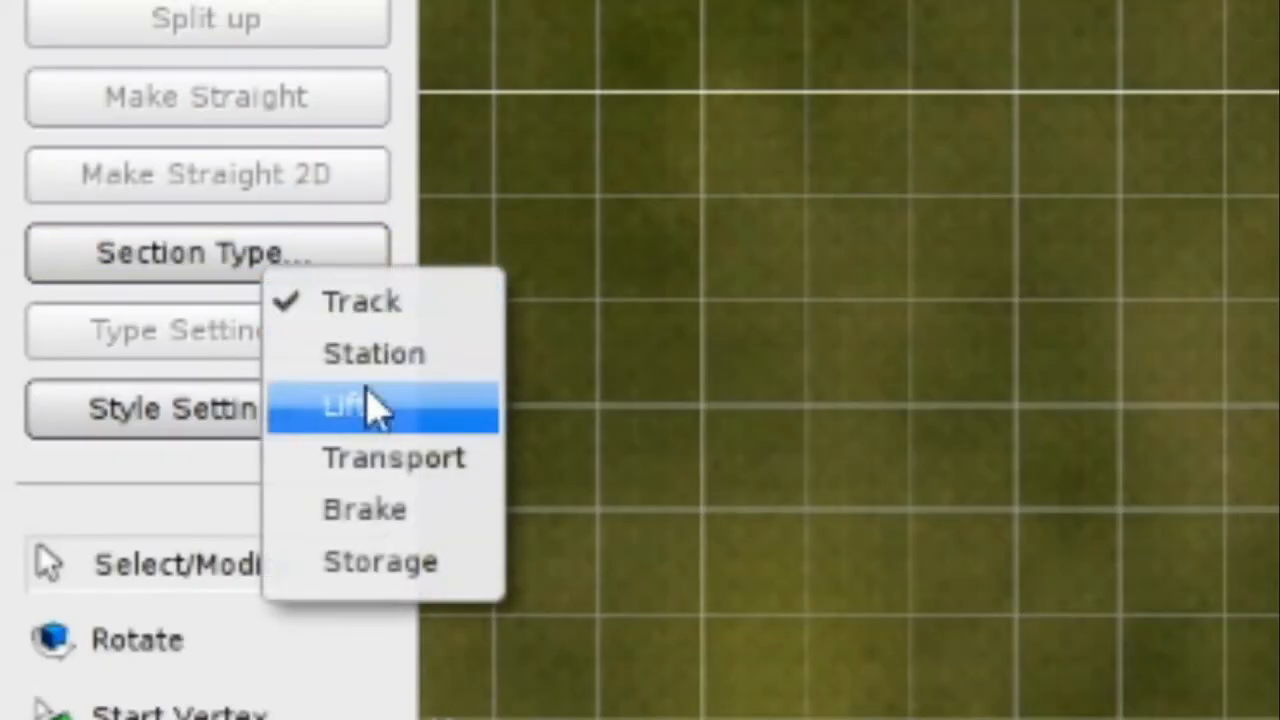
{"action": "left_click", "coordinate": [346, 406]}
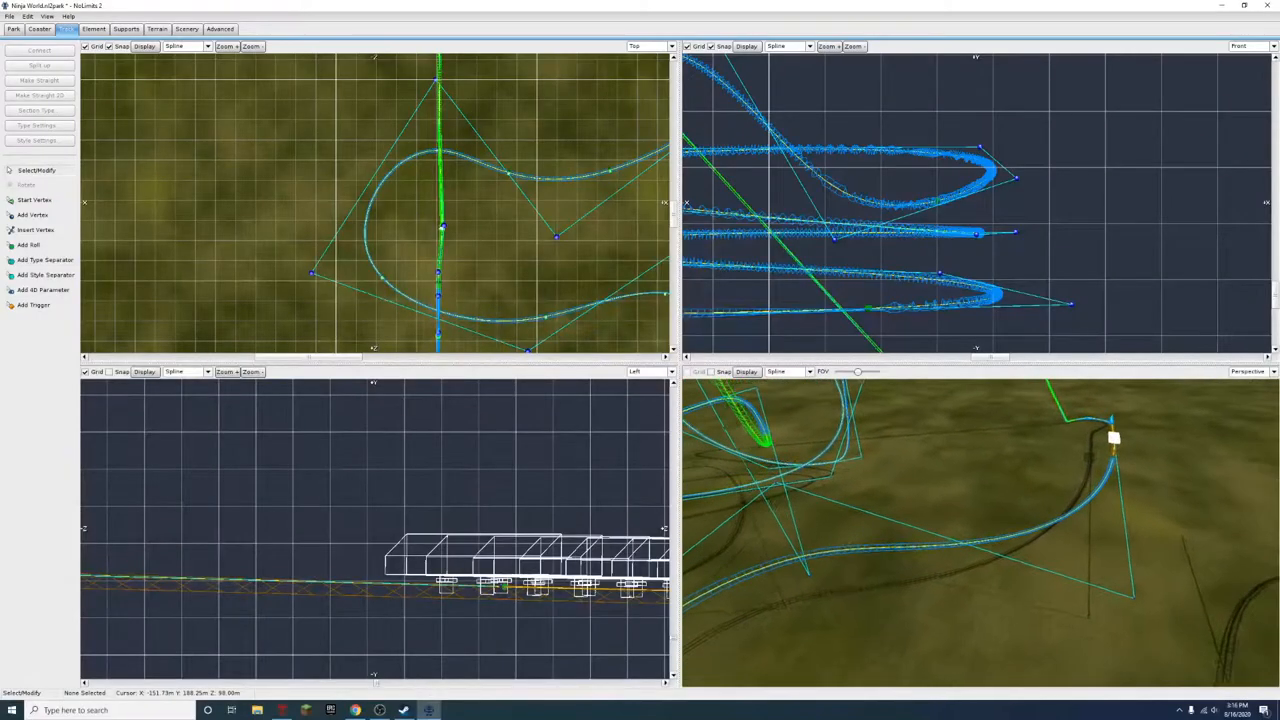
{"action": "left_click", "coordinate": [40, 109]}
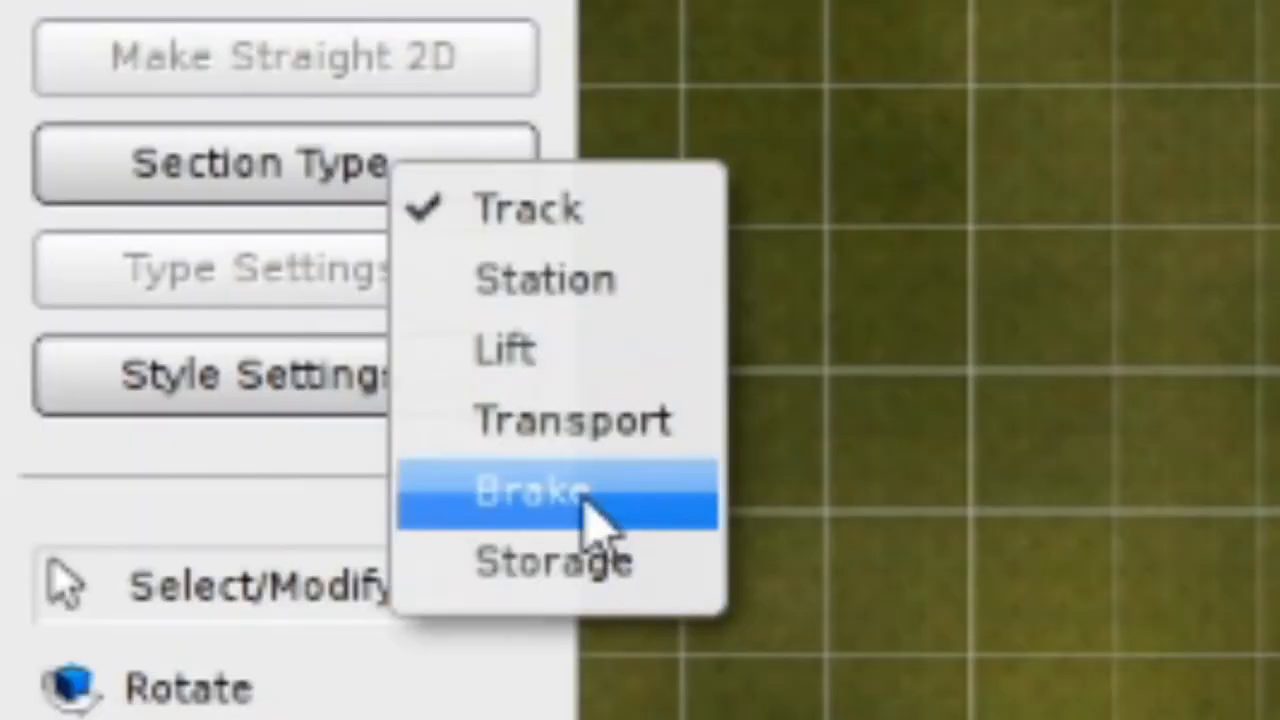